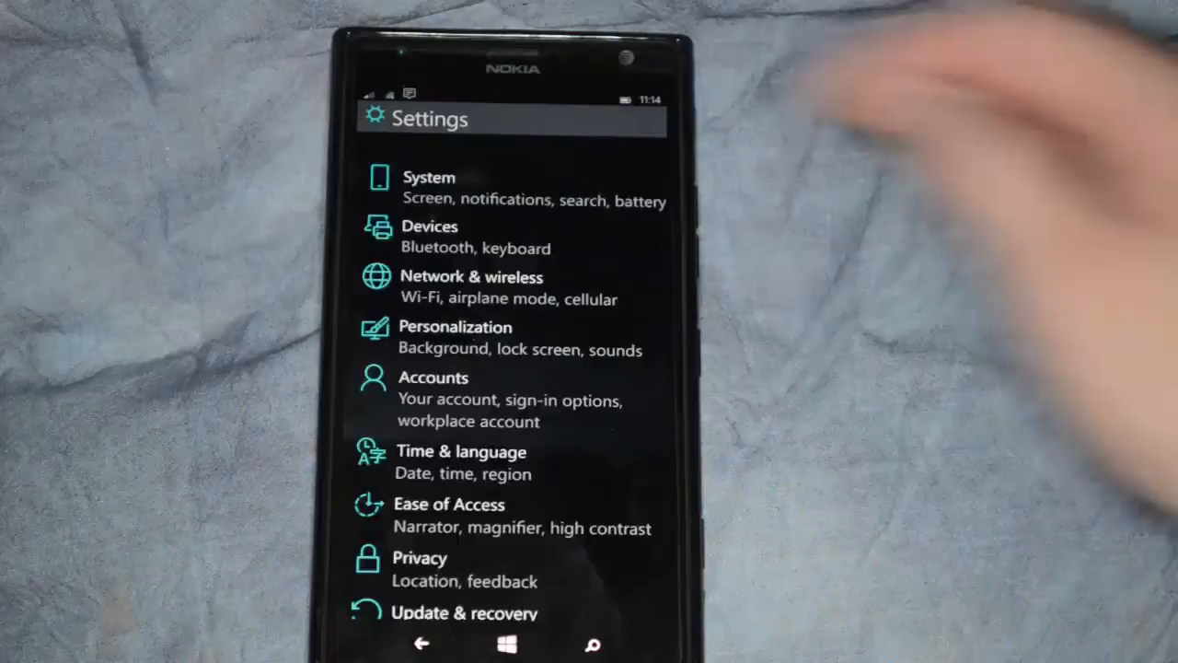
Step: Open the System settings group from the Settings home screen
{"action": "left_click", "coordinate": [428, 177]}
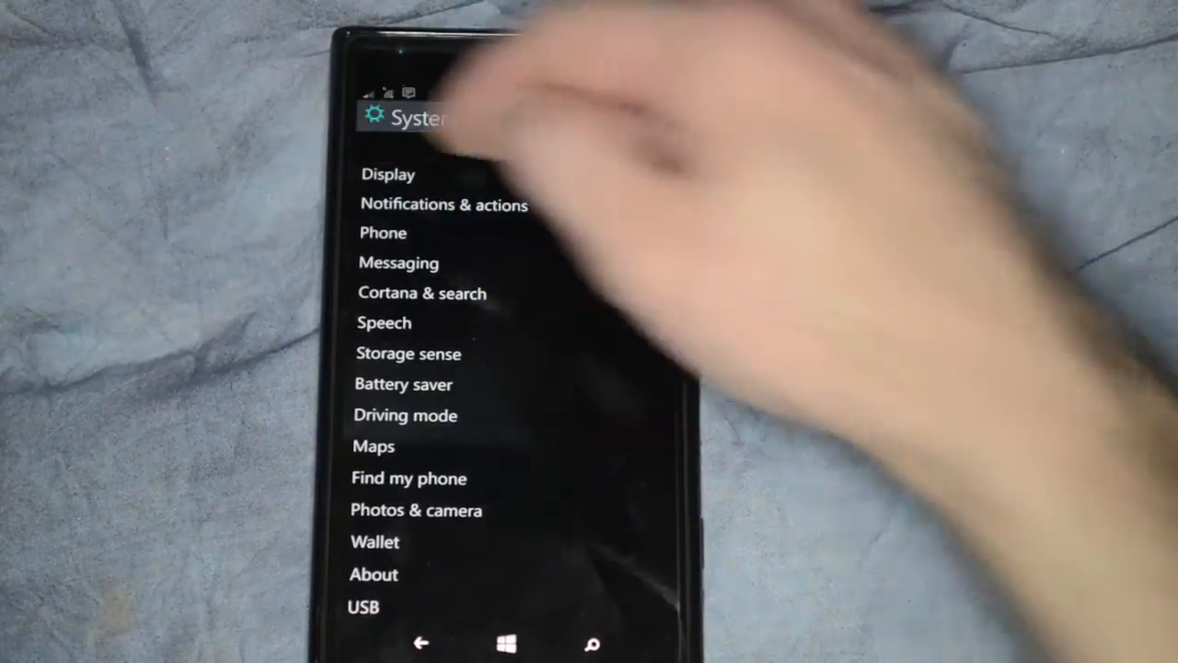
Step: On the Display page, raise brightness, leave lock rotation off, and enable auto-brightness
{"action": "left_click", "coordinate": [388, 174]}
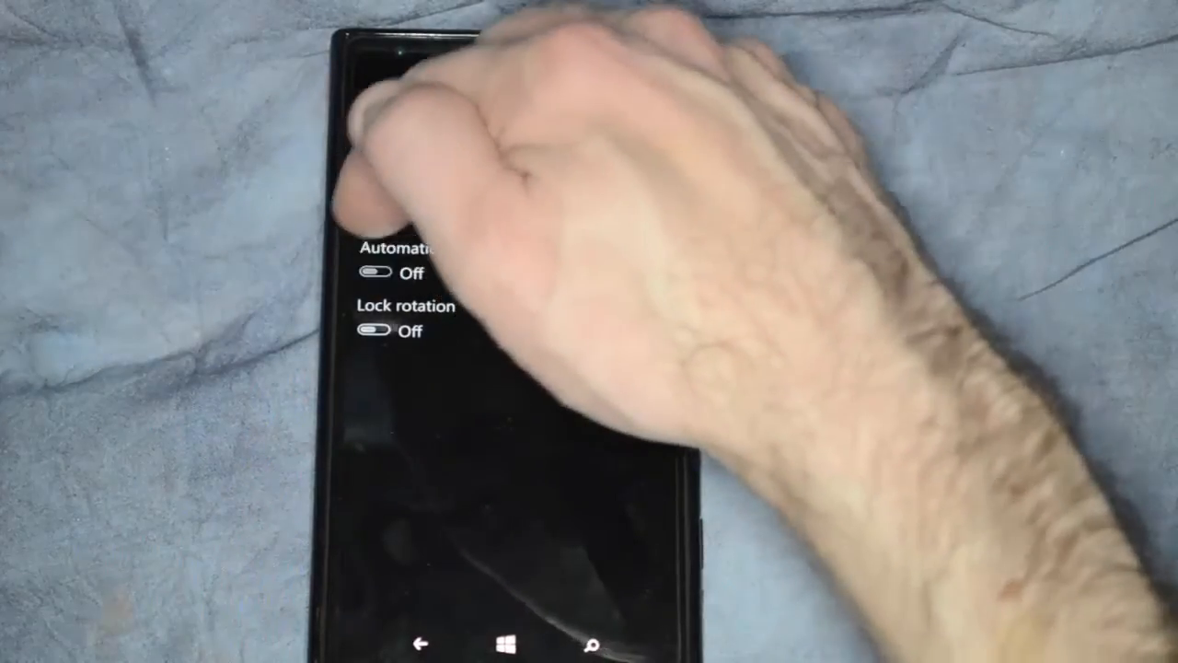
{"action": "left_click", "coordinate": [378, 273]}
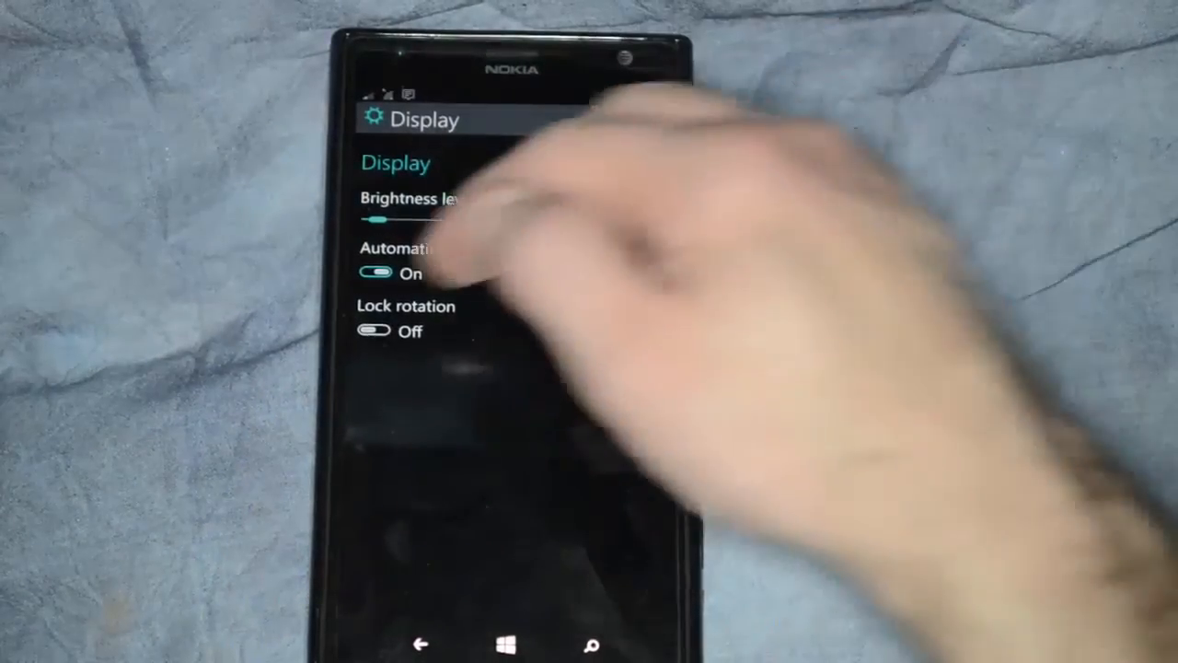
{"action": "left_click", "coordinate": [377, 272]}
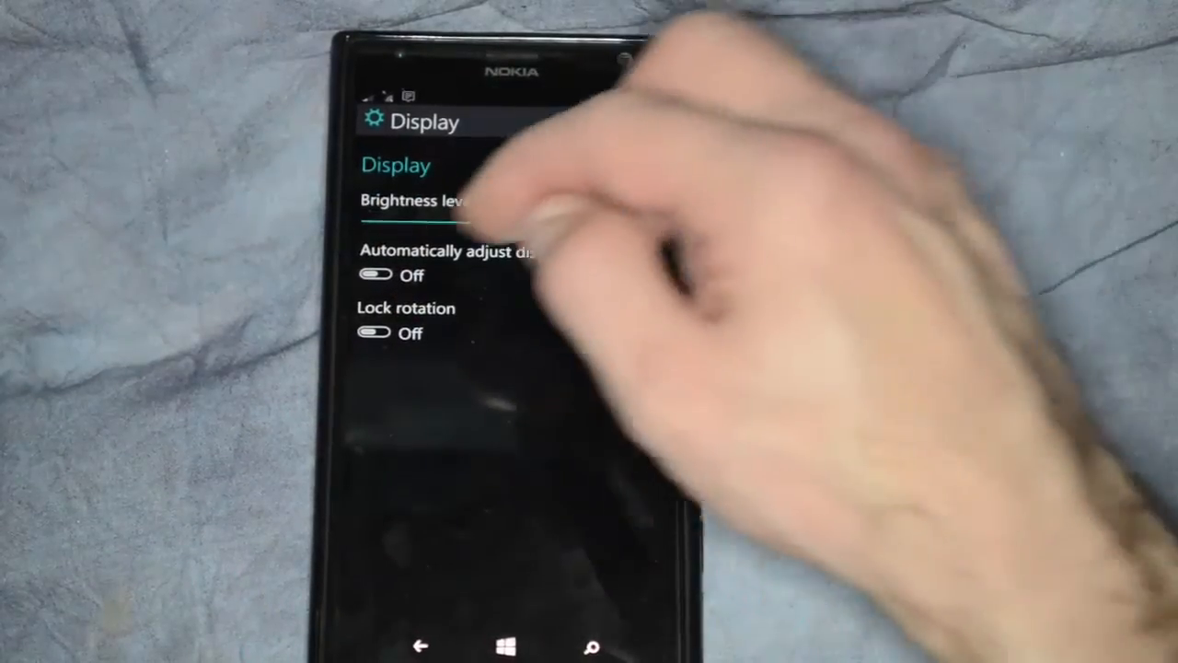
{"action": "left_click", "coordinate": [377, 274]}
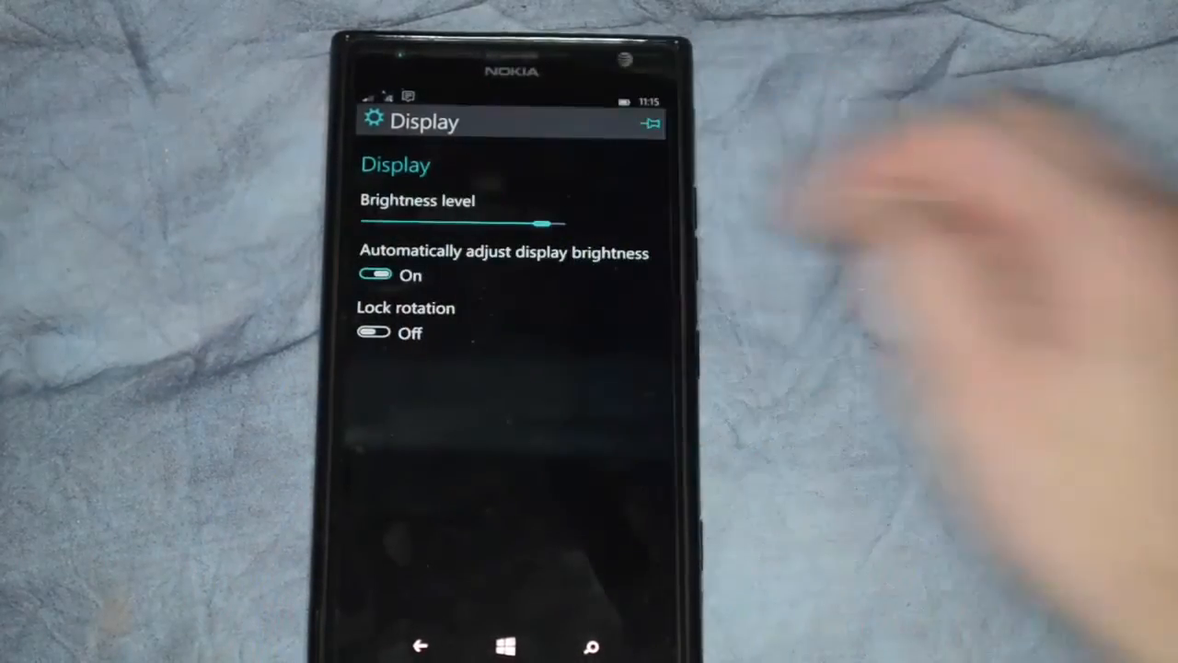